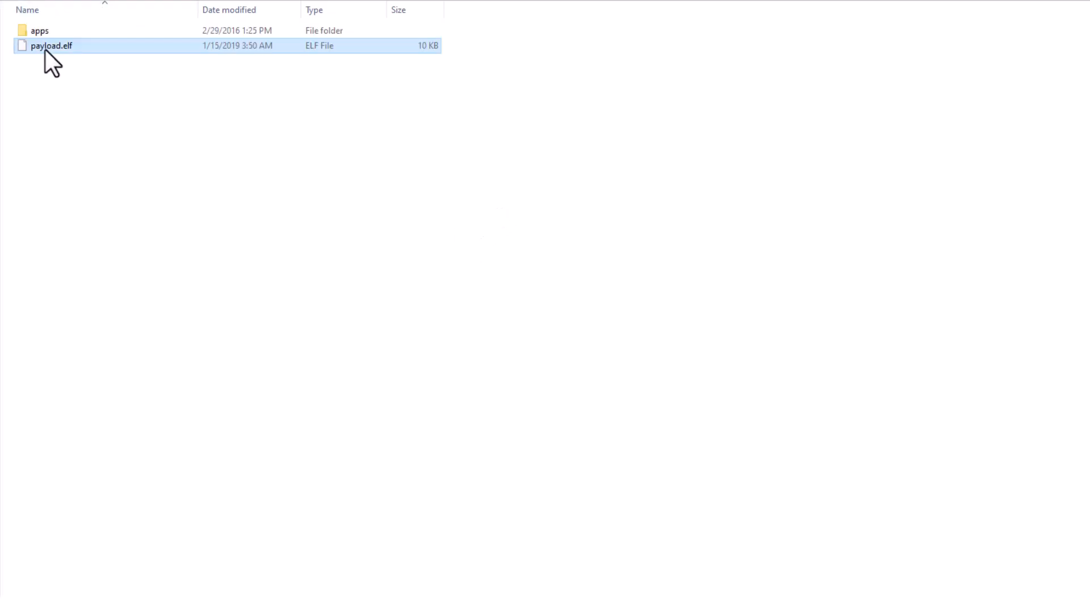
Enter the SD card's apps folder and select the SDcafiine app folder
{"action": "double_click", "coordinate": [40, 31]}
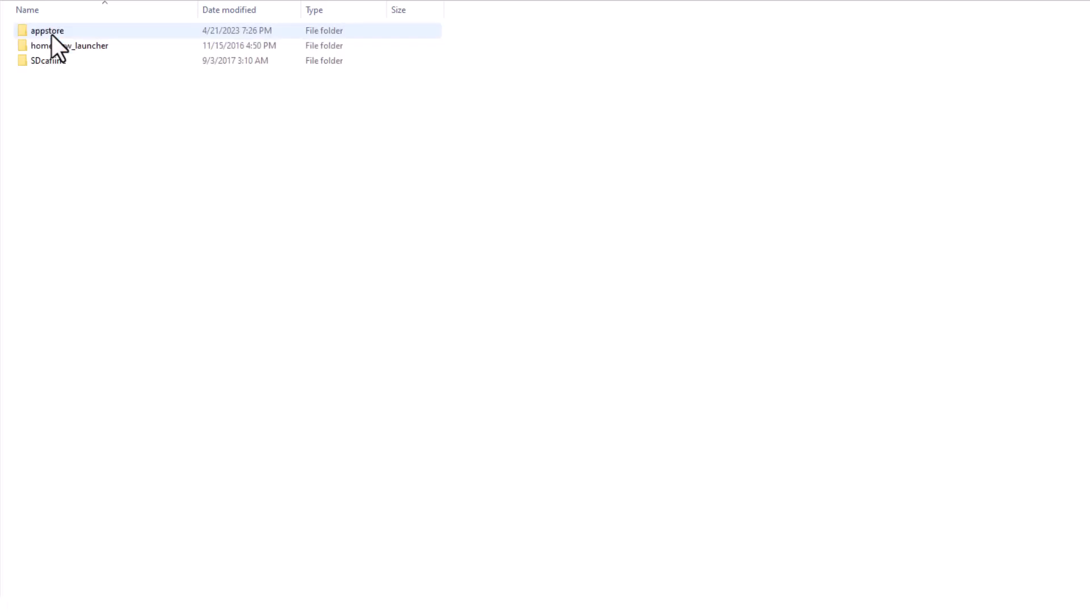
{"action": "left_click", "coordinate": [47, 60]}
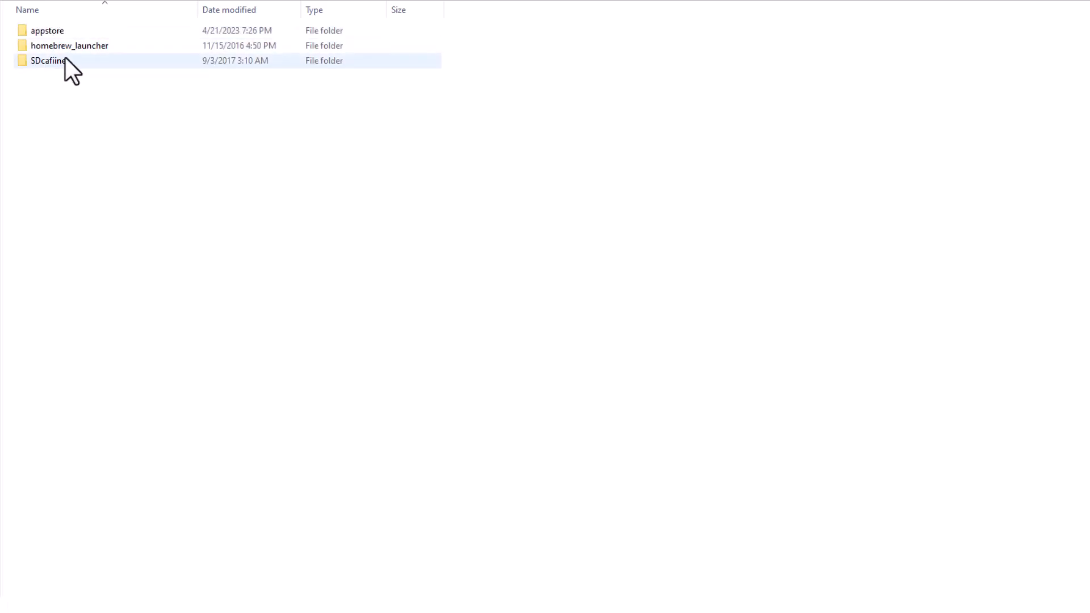
{"action": "mouse_move", "coordinate": [59, 111]}
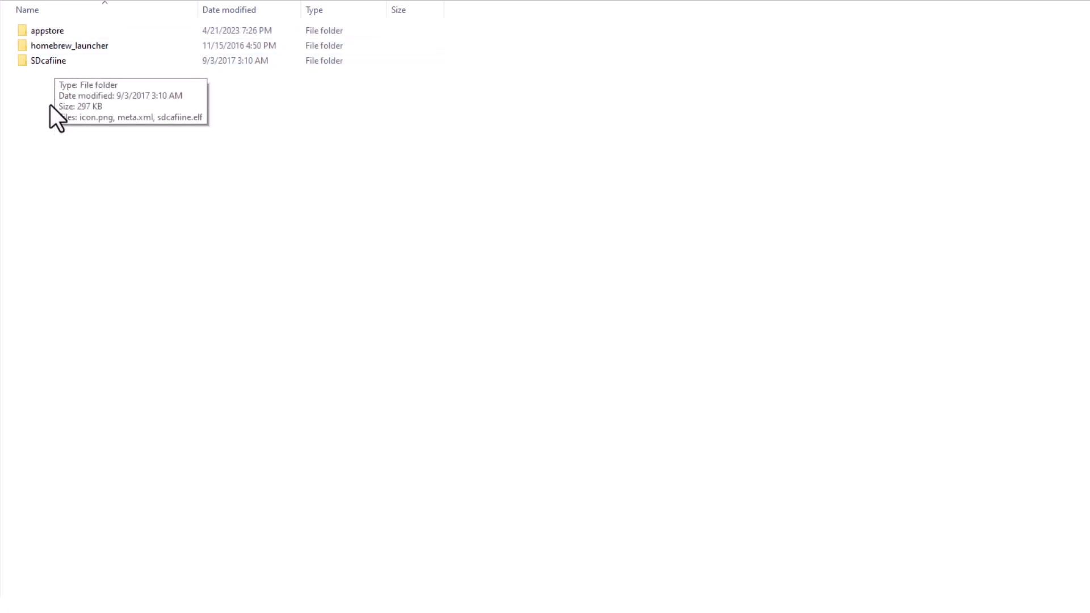
{"action": "mouse_move", "coordinate": [75, 121]}
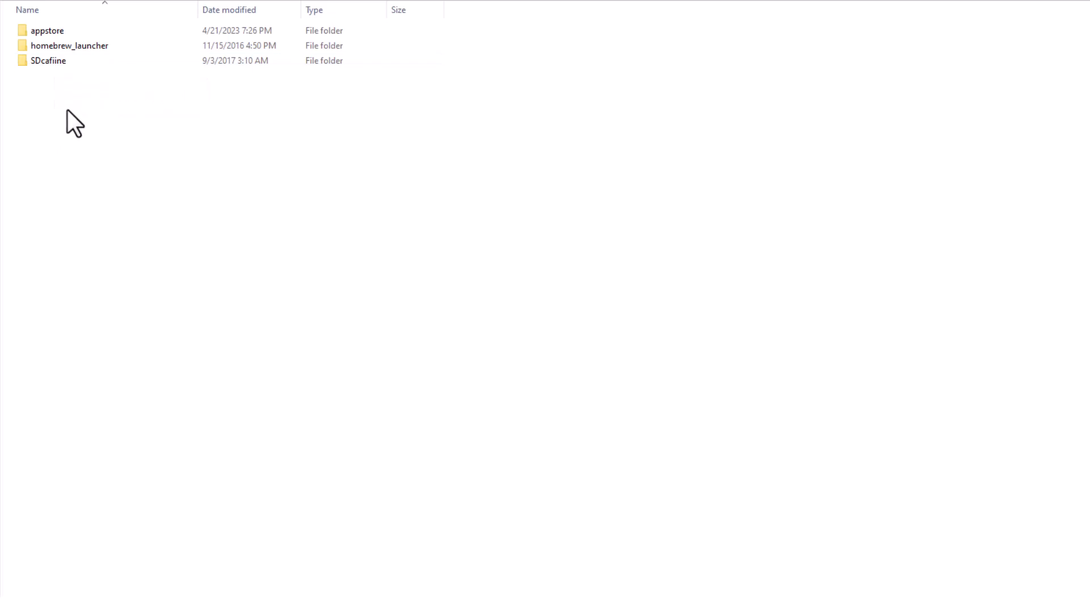
{"action": "mouse_move", "coordinate": [204, 125]}
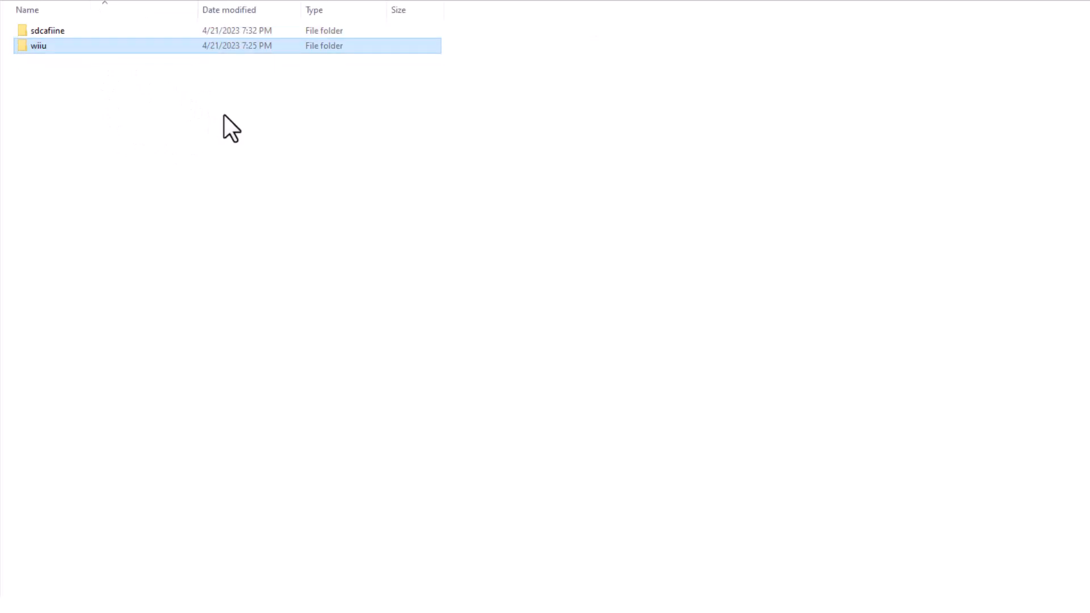
{"action": "mouse_move", "coordinate": [75, 118]}
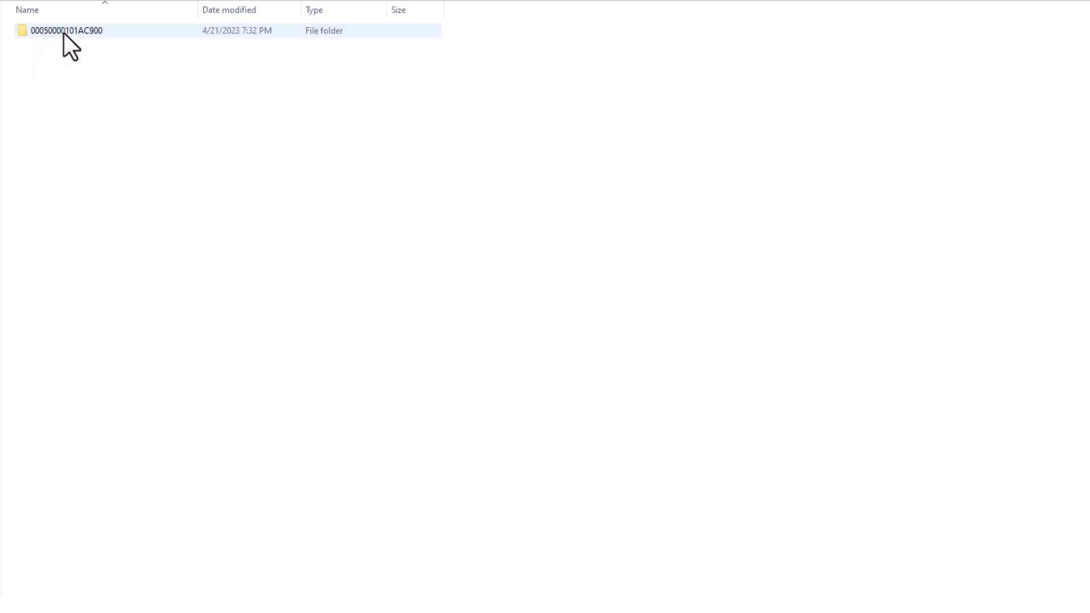
{"action": "mouse_move", "coordinate": [219, 117]}
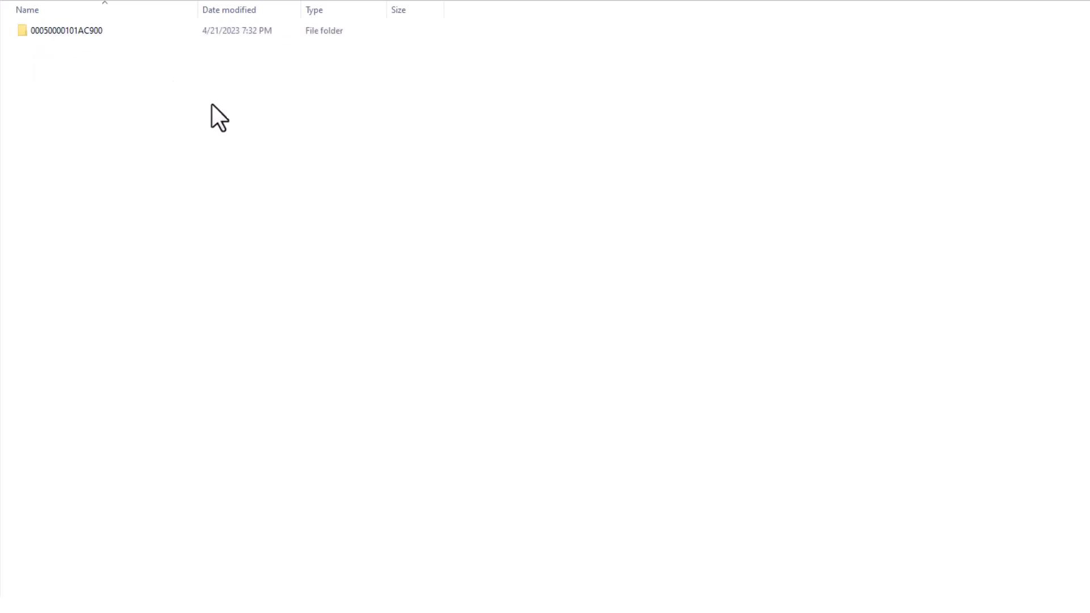
{"action": "left_click", "coordinate": [66, 30]}
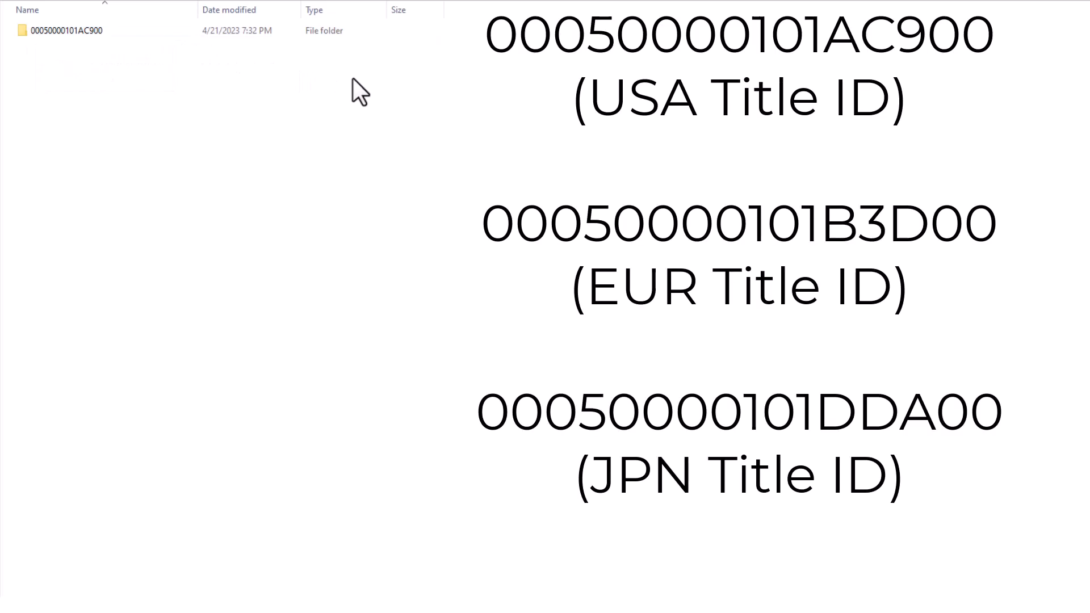
{"action": "mouse_move", "coordinate": [107, 56]}
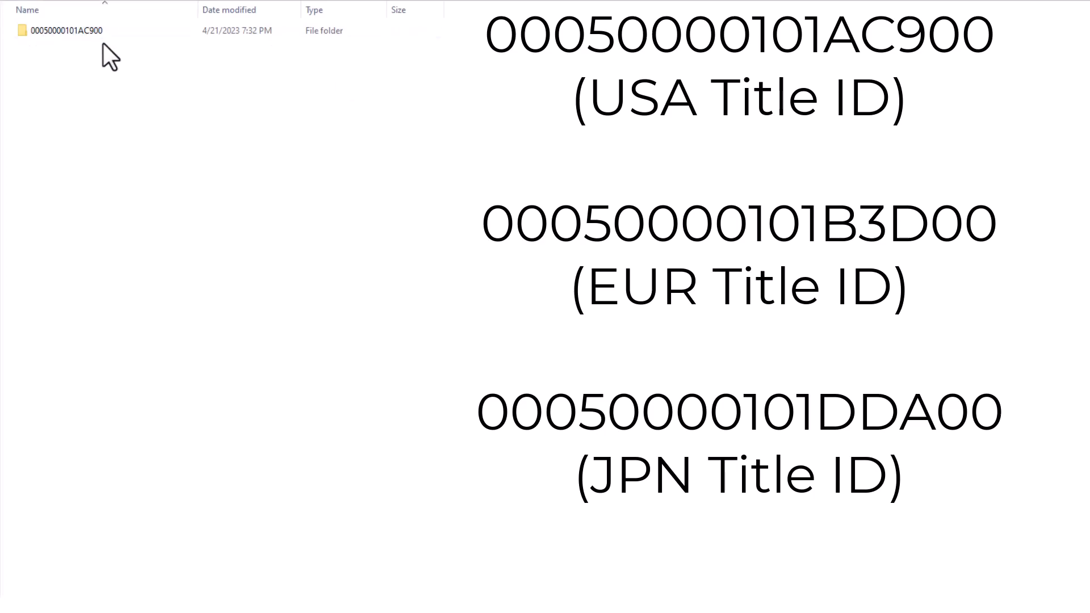
{"action": "mouse_move", "coordinate": [66, 57]}
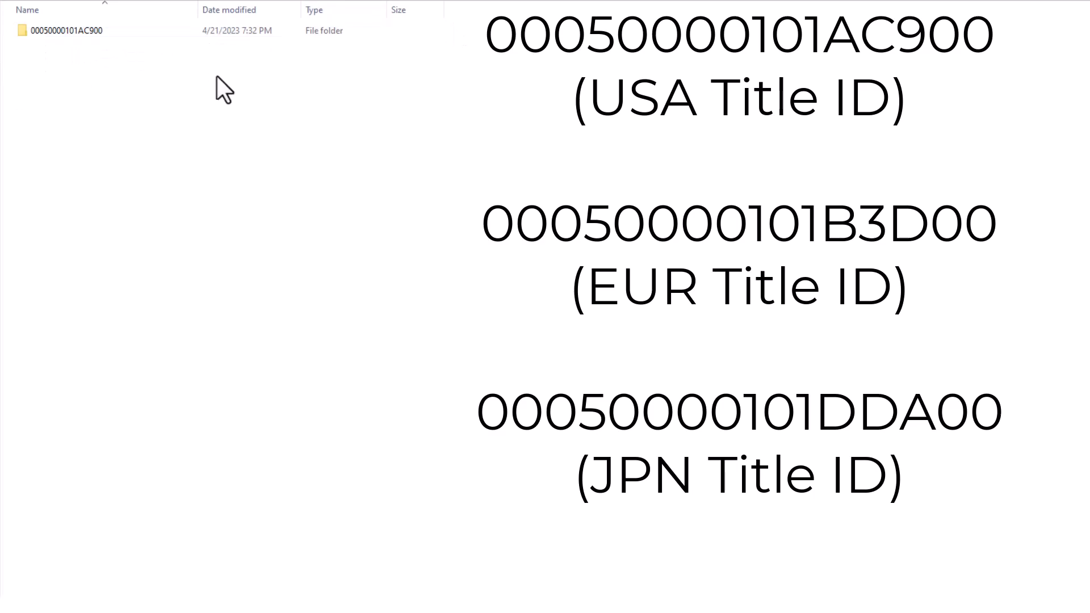
{"action": "mouse_move", "coordinate": [262, 148]}
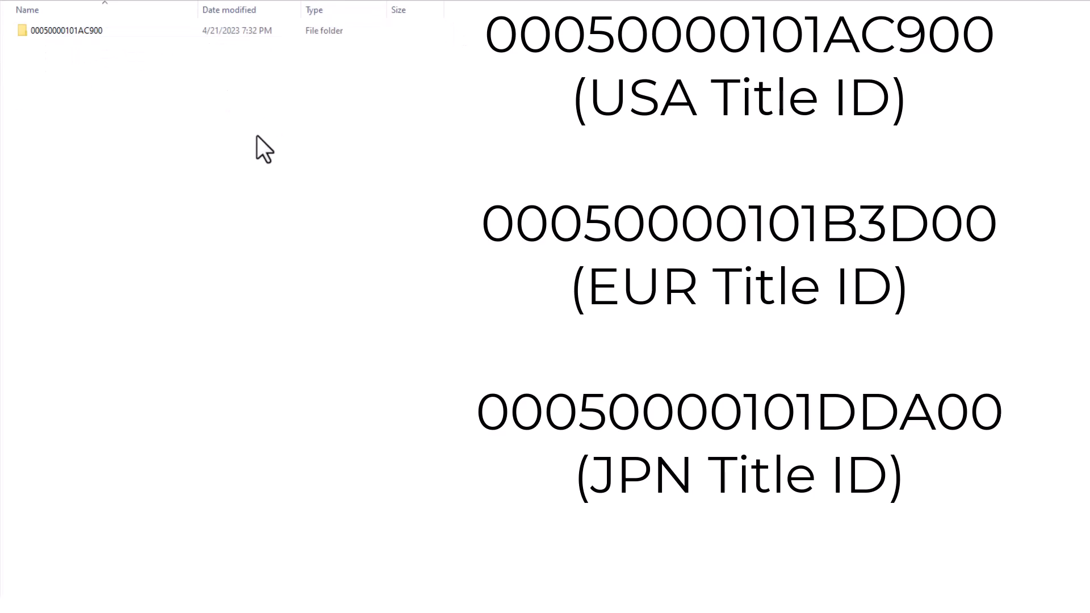
{"action": "mouse_move", "coordinate": [169, 108]}
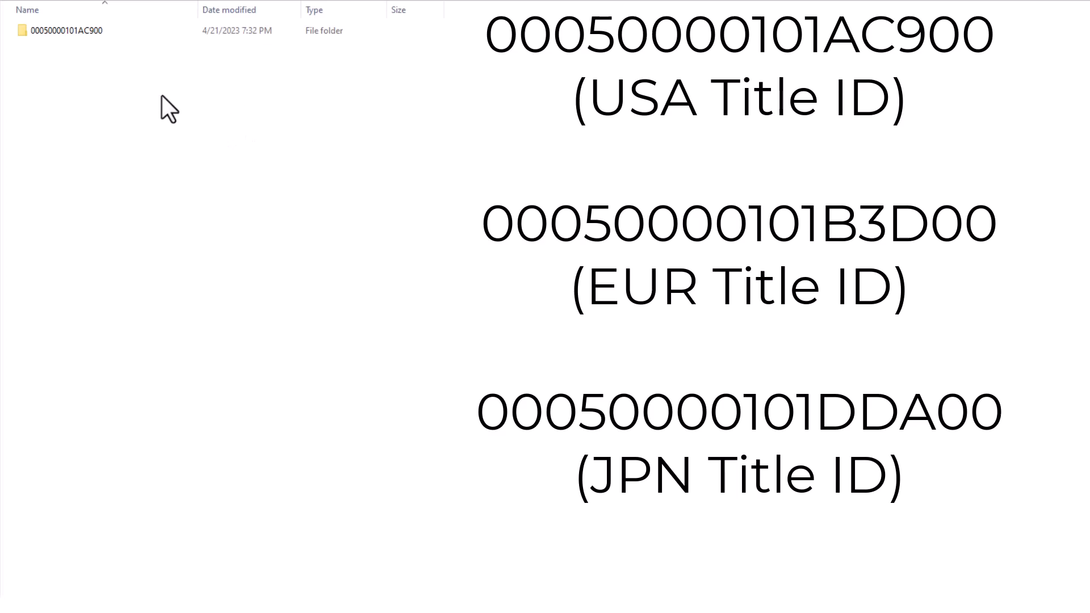
{"action": "mouse_move", "coordinate": [88, 81]}
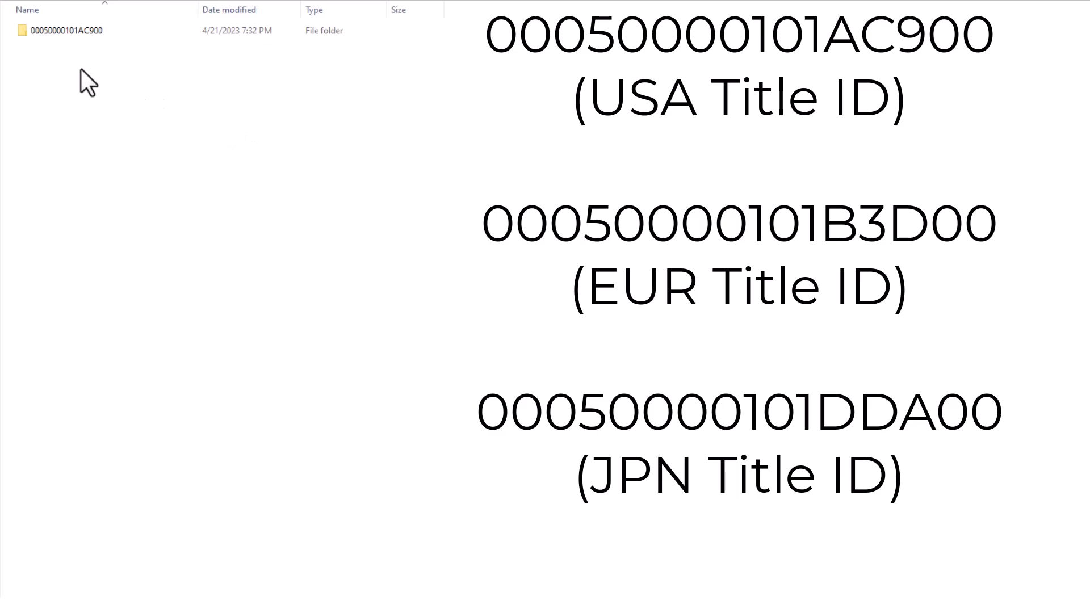
{"action": "mouse_move", "coordinate": [101, 75]}
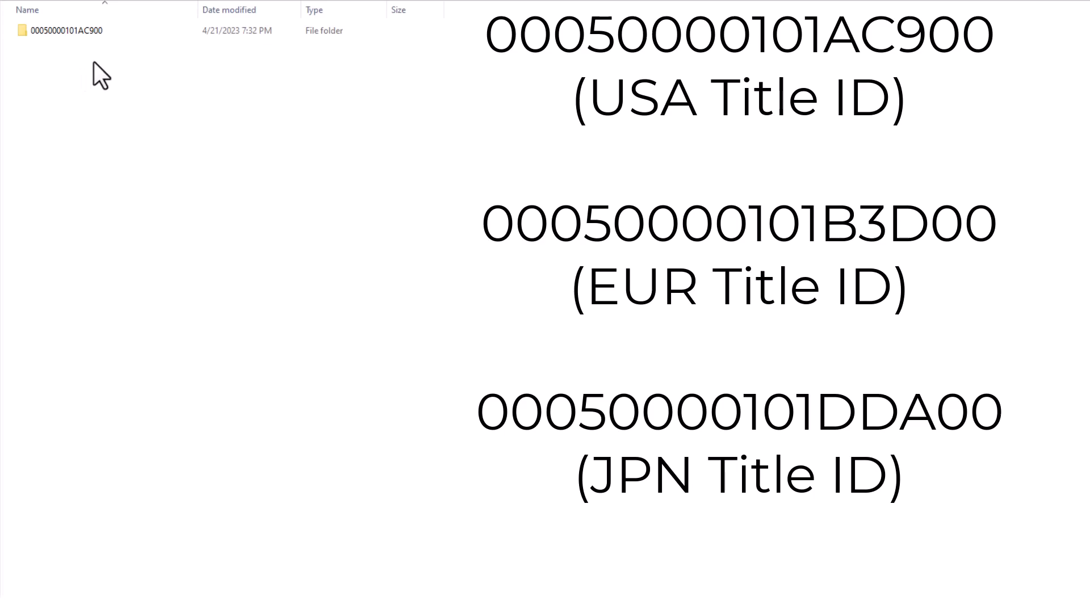
{"action": "type", "text": "UnitedMod"}
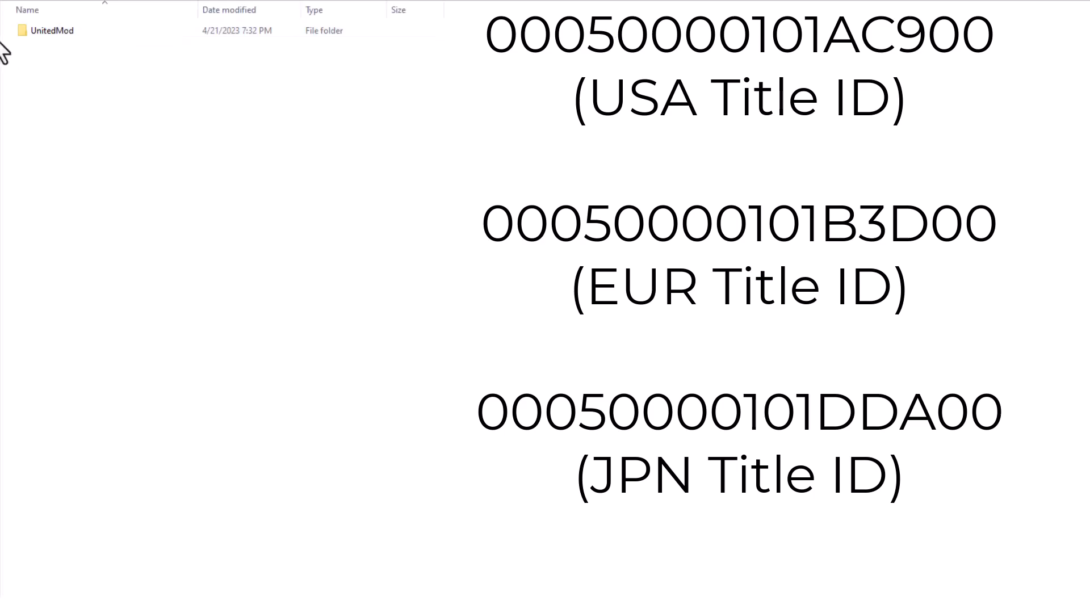
{"action": "mouse_move", "coordinate": [55, 31]}
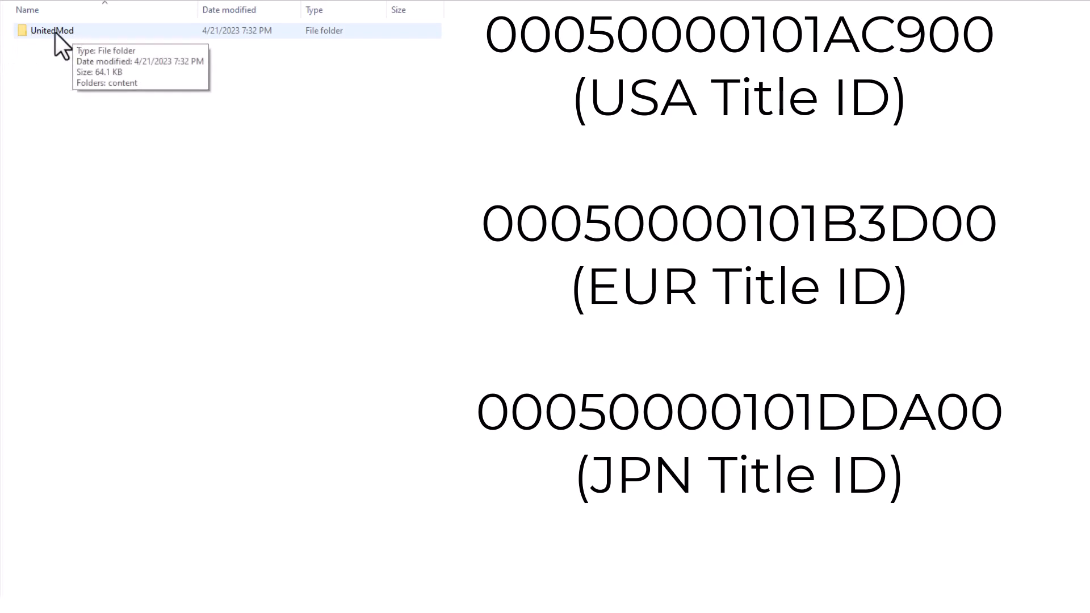
{"action": "mouse_move", "coordinate": [85, 66]}
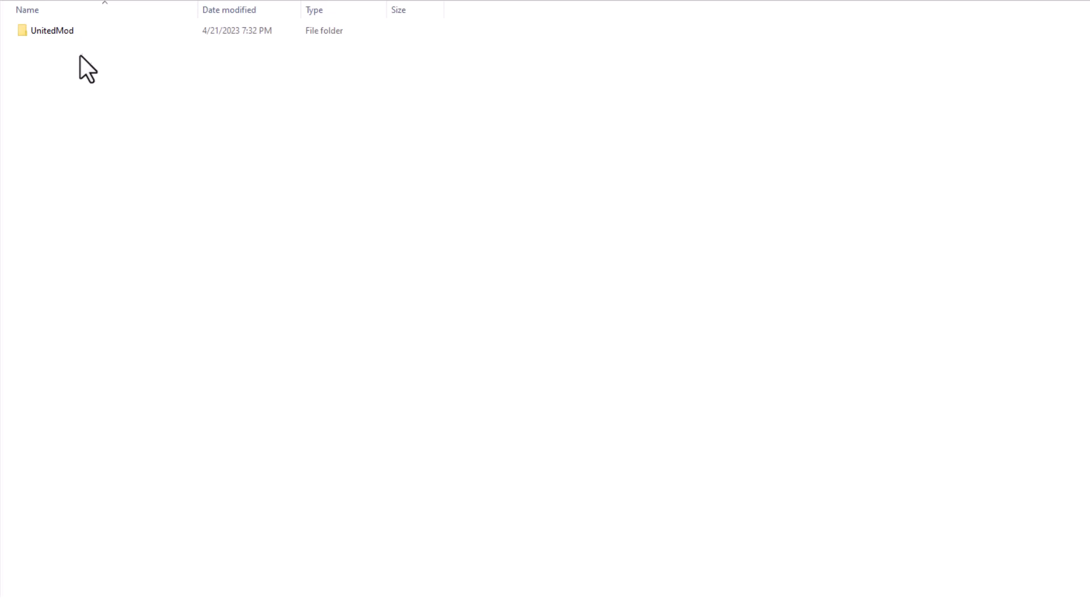
{"action": "left_click", "coordinate": [52, 31]}
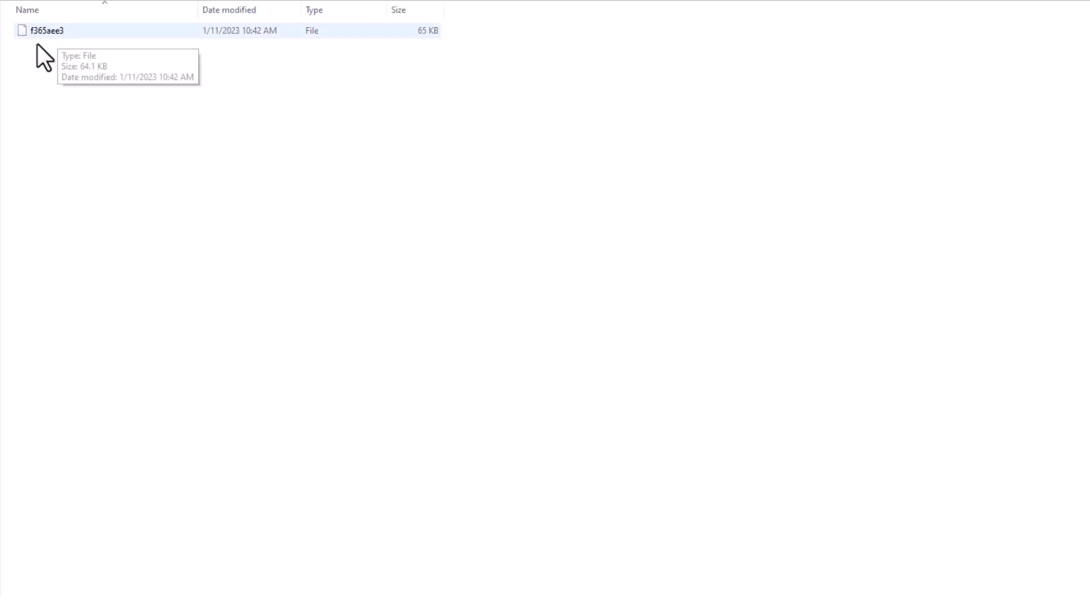
{"action": "mouse_move", "coordinate": [27, 39]}
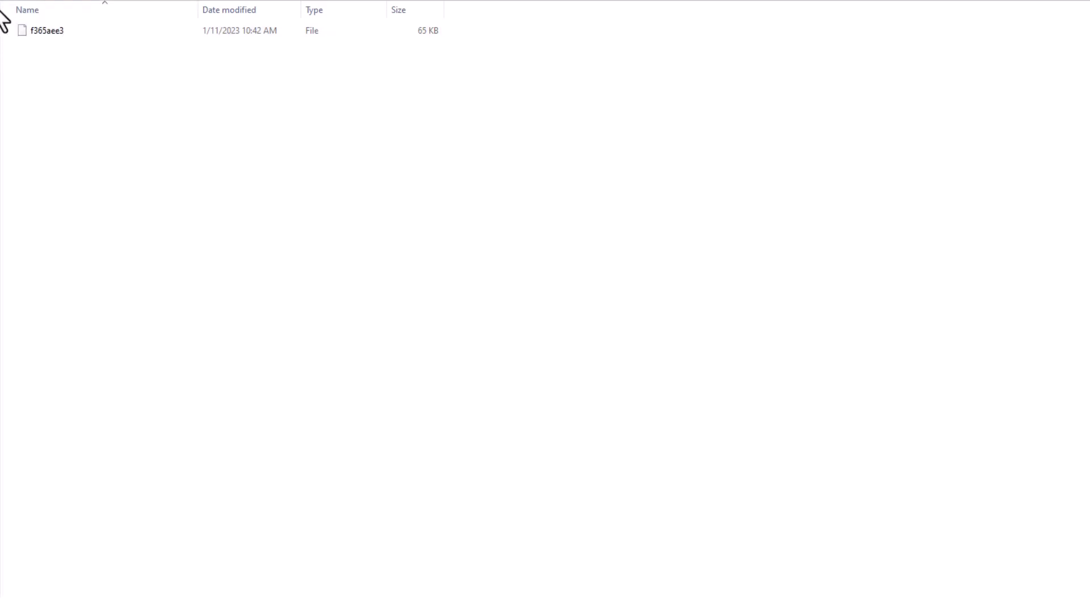
{"action": "mouse_move", "coordinate": [288, 102]}
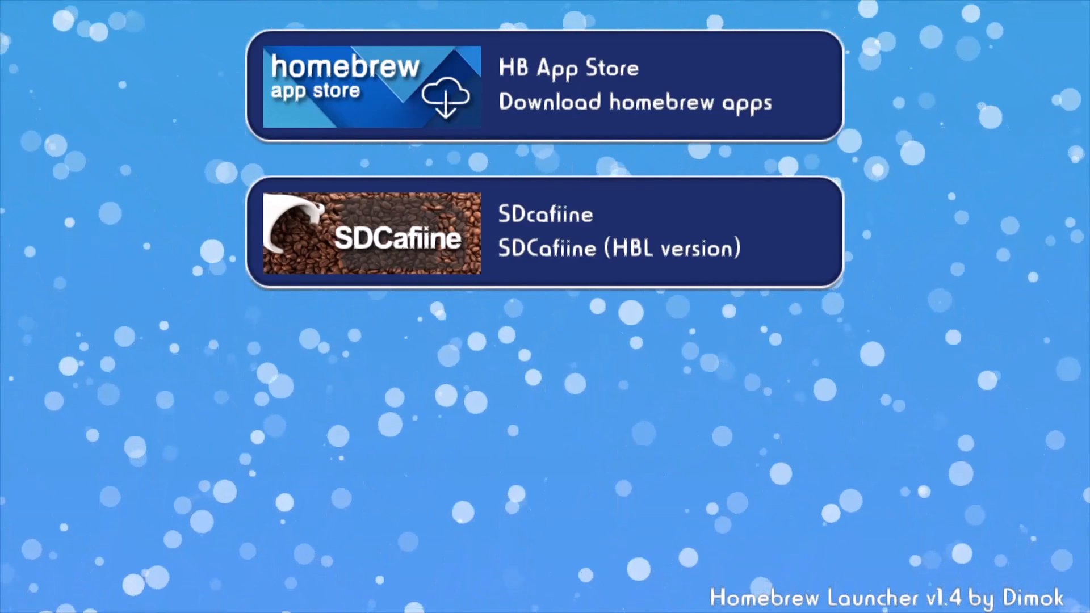
Select SDcafiine in Homebrew Launcher and load it, returning to the Wii U Menu
{"action": "left_click", "coordinate": [544, 232]}
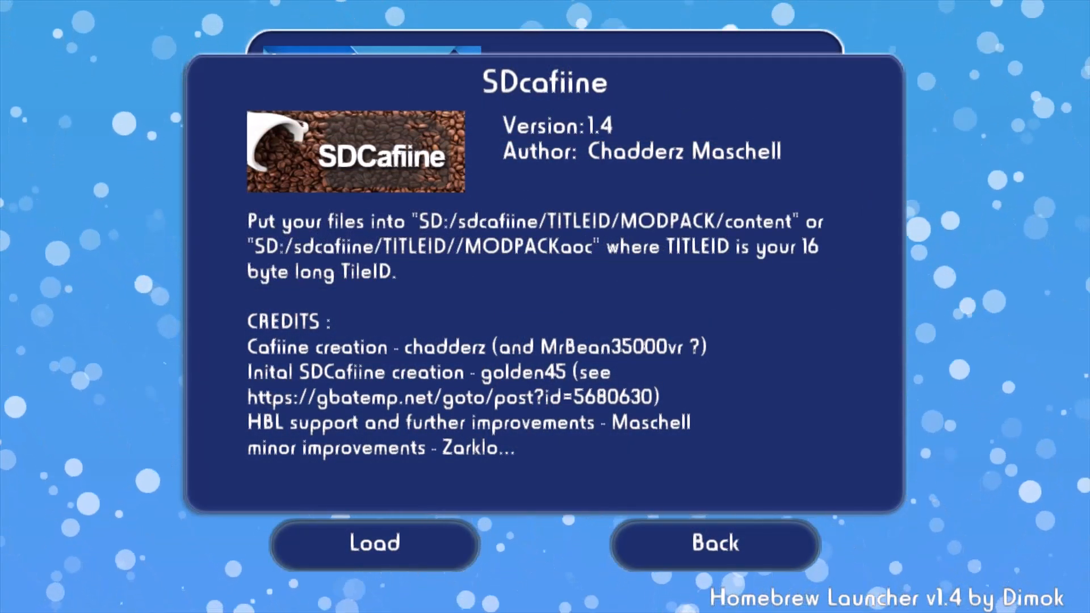
{"action": "left_click", "coordinate": [374, 543]}
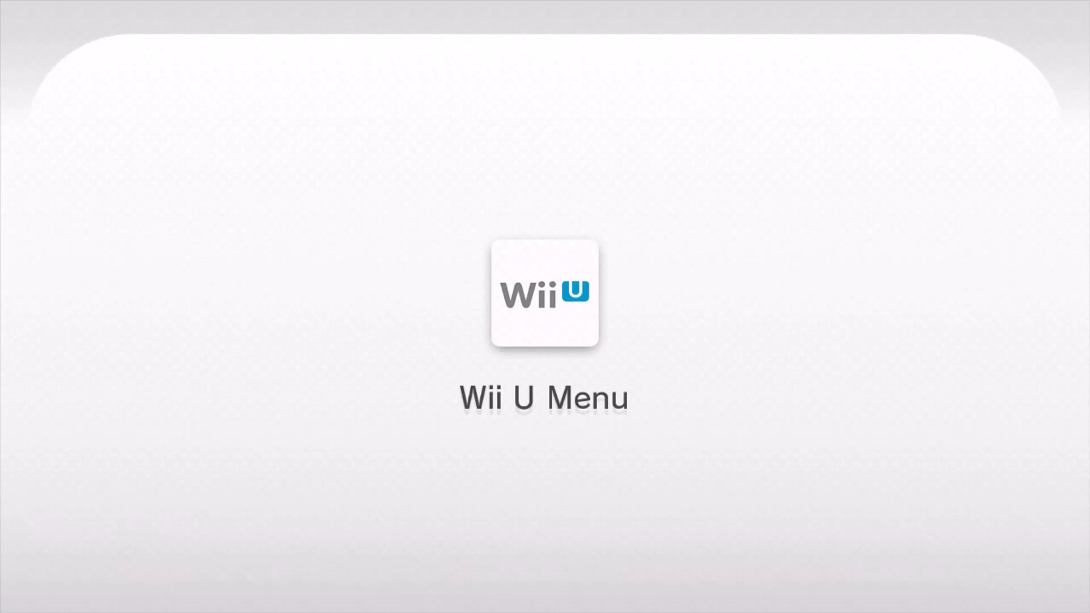
Start the Mii Maker title from the Wii U Menu with mods active
{"action": "left_click", "coordinate": [544, 292]}
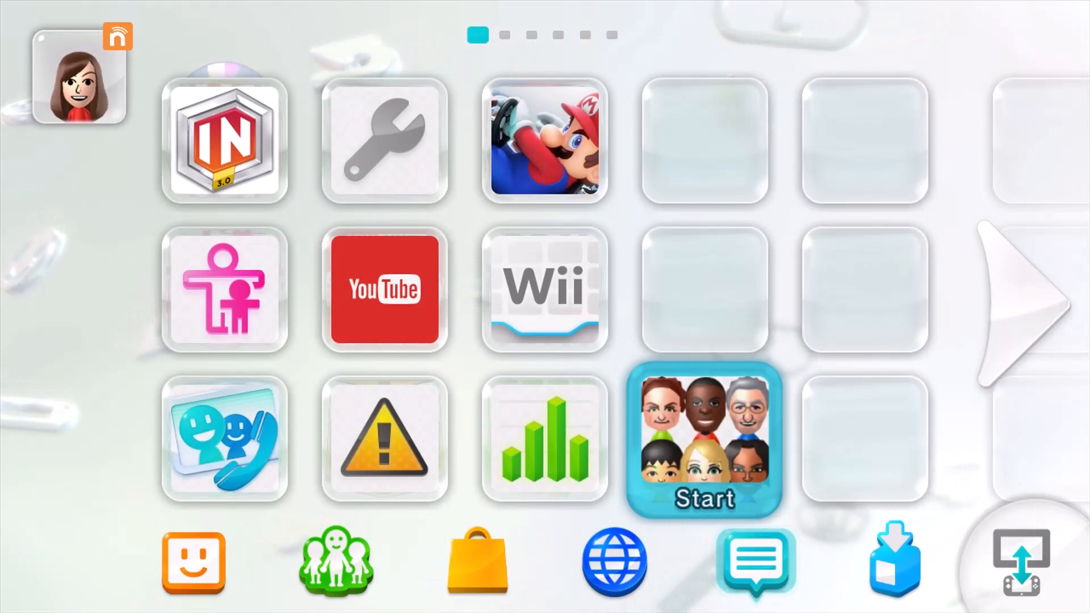
{"action": "left_click", "coordinate": [704, 438]}
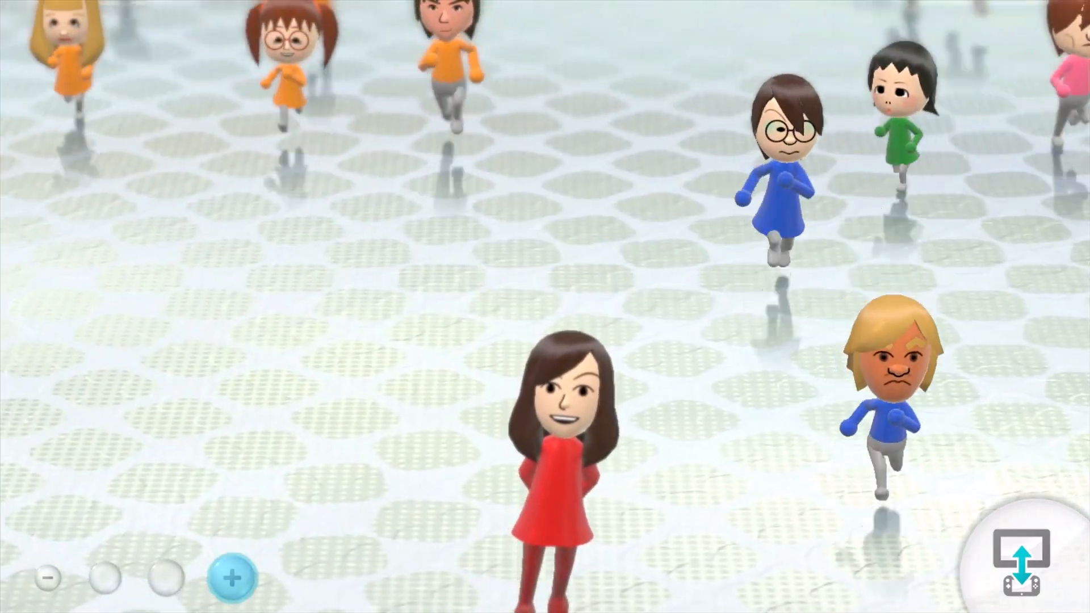